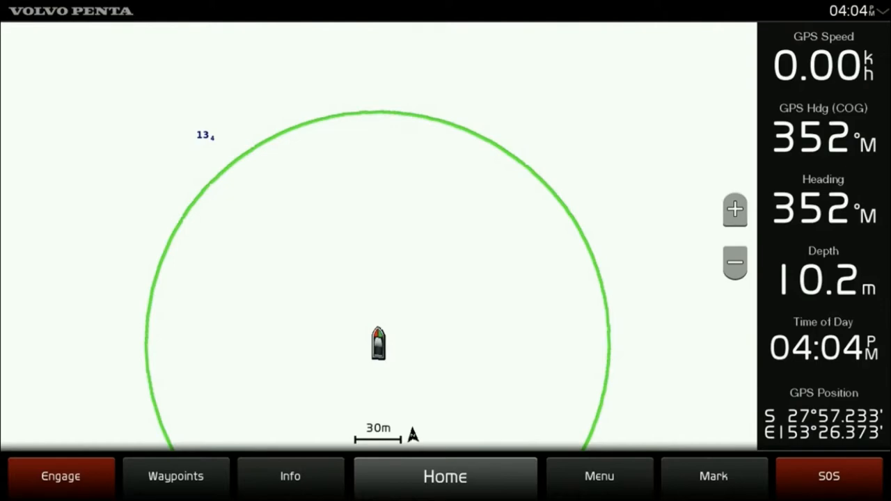
Navigate through Settings, Alarms and Navigation to the Anchor Drag alarm page (off, 100 m radius).
click(444, 476)
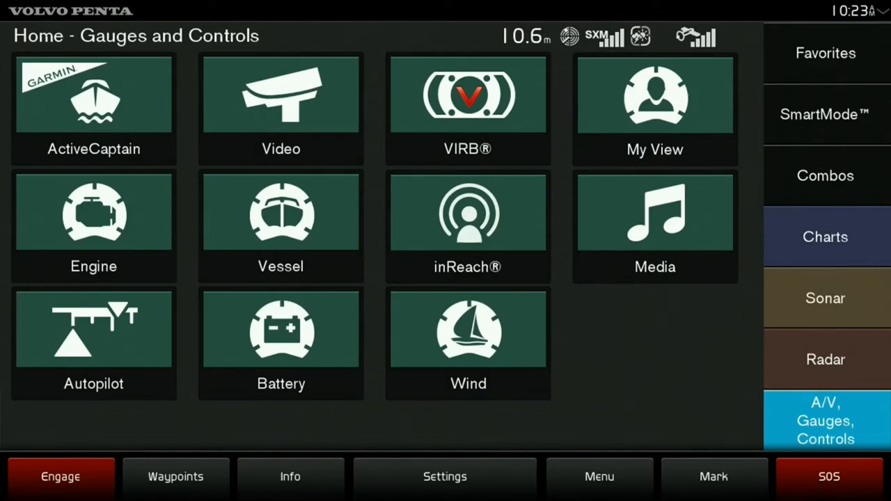
click(444, 476)
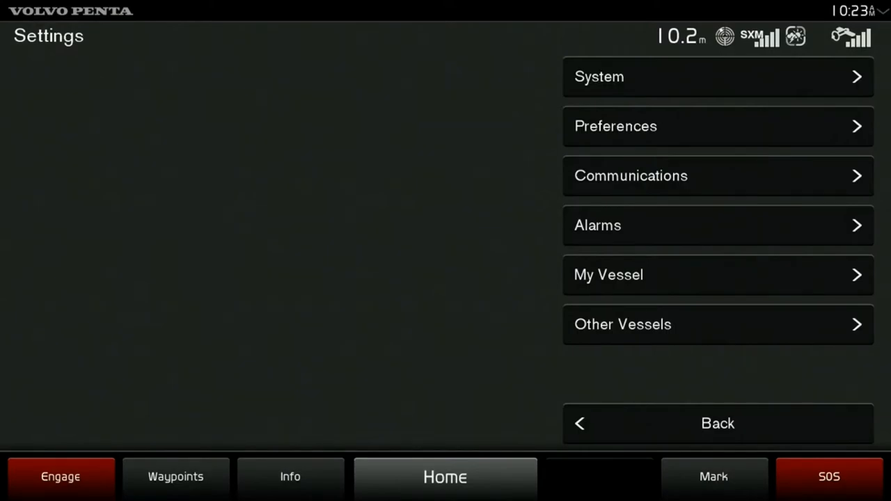
click(718, 224)
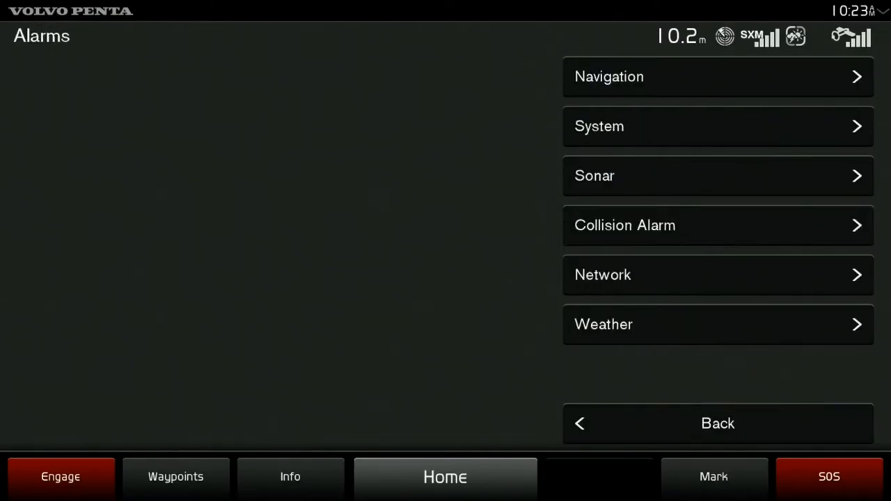
click(717, 77)
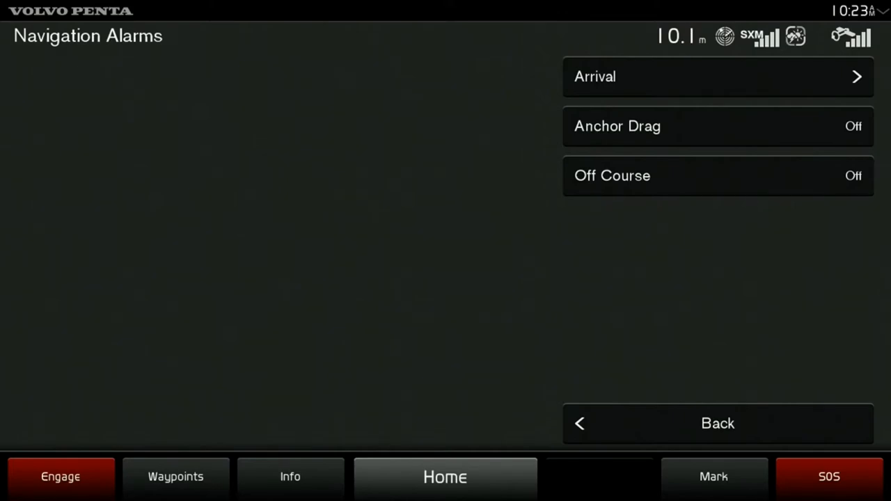
click(717, 126)
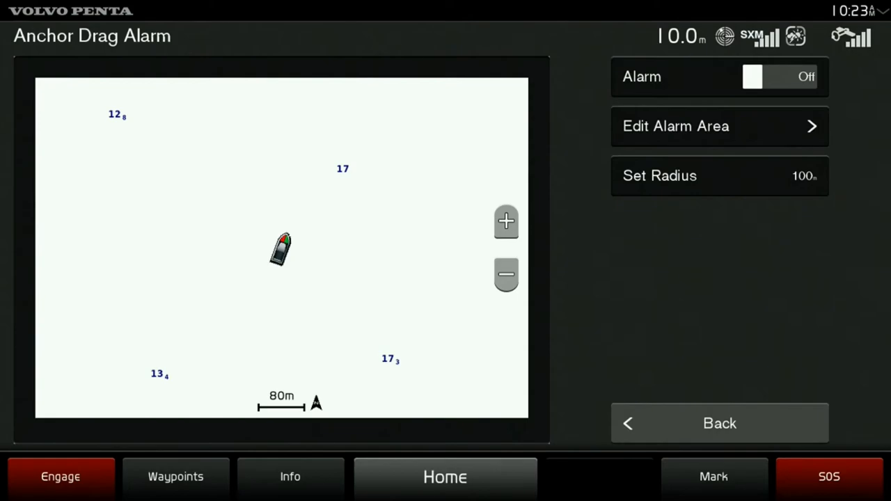
Turn the Anchor Drag alarm On, then zoom the chart in on the boat's green circle.
click(779, 77)
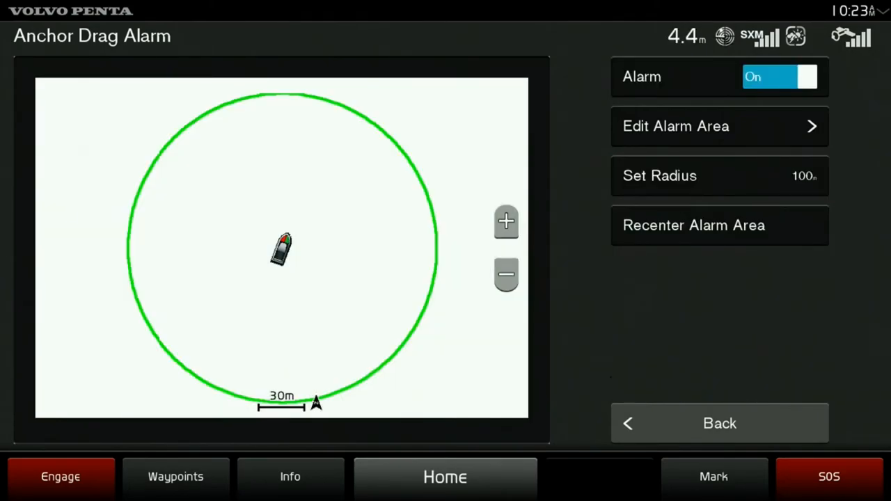
click(719, 176)
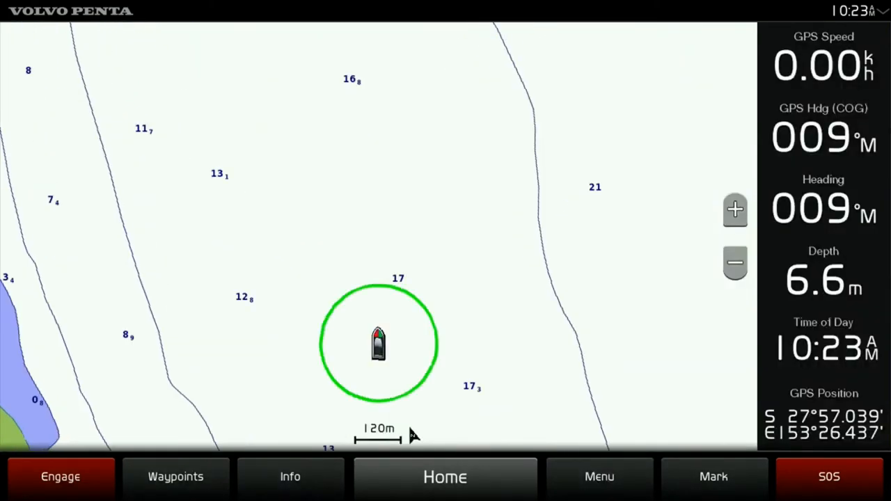
click(735, 208)
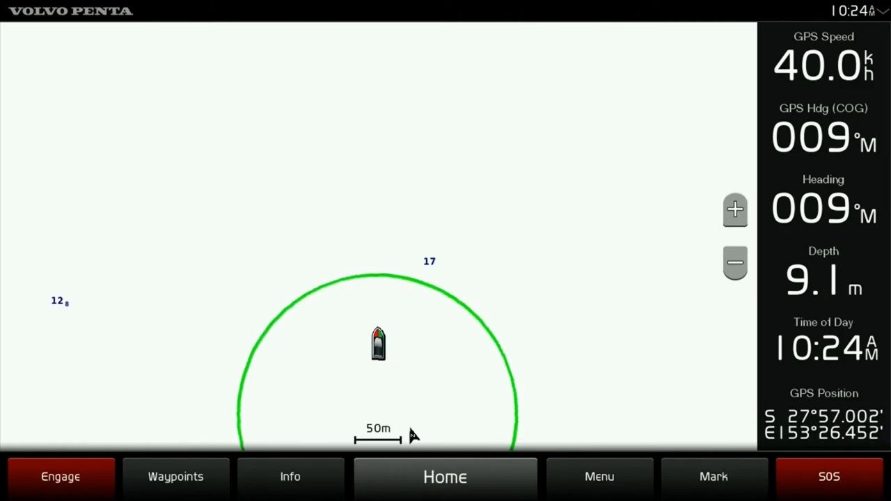